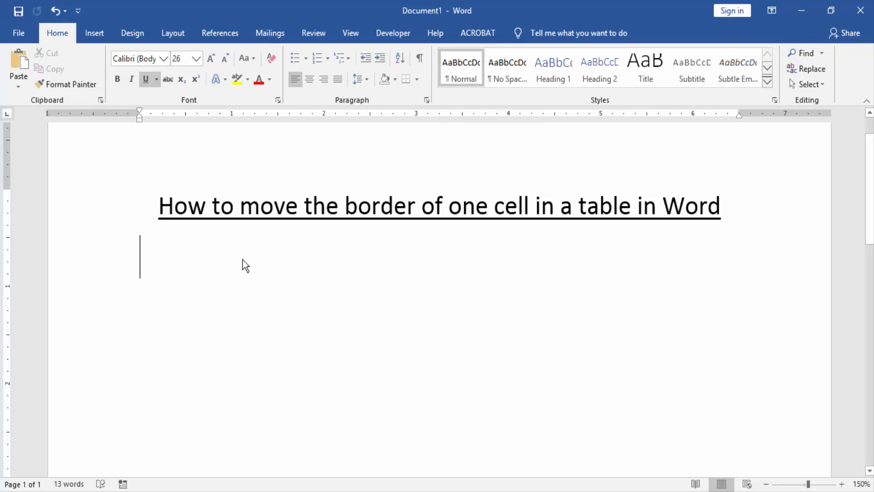
pyautogui.moveTo(121, 189)
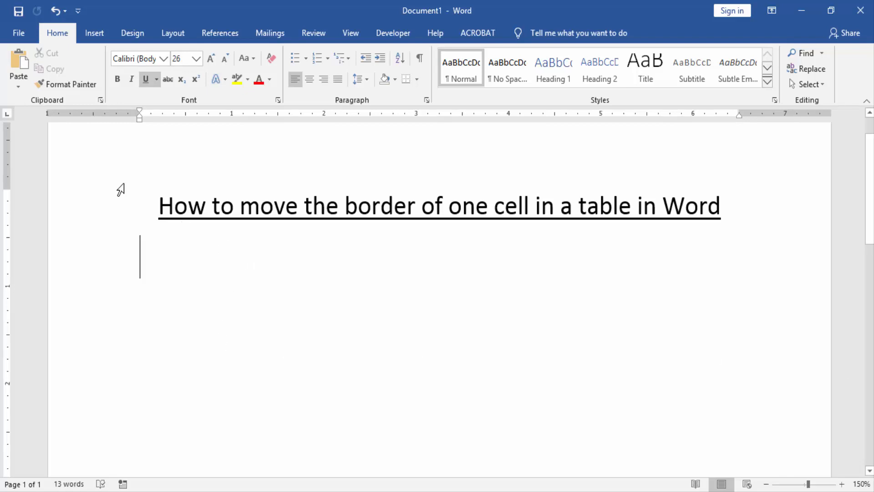
# Step: Insert a 4x4 table below the underlined title from the Insert tab's Table grid
pyautogui.click(94, 32)
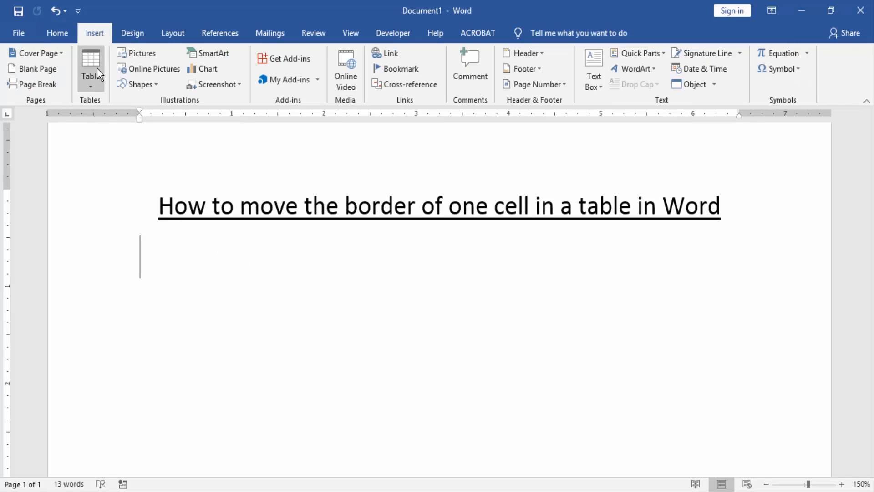
pyautogui.click(90, 68)
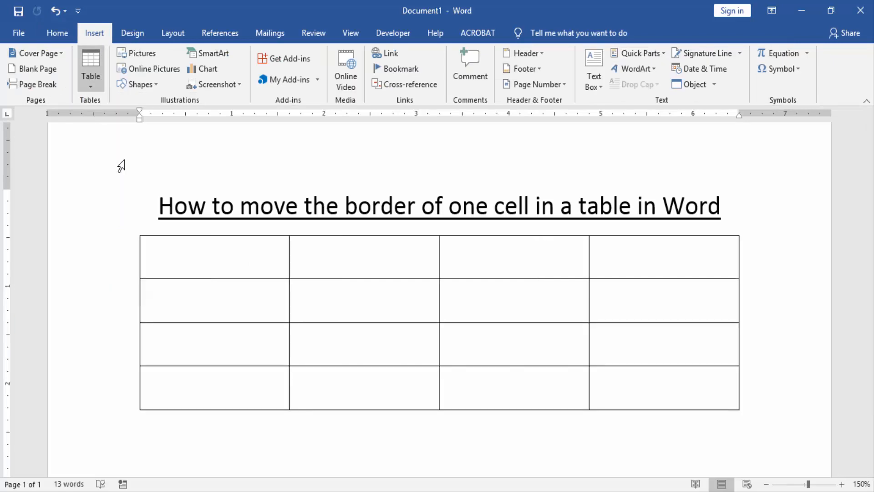
pyautogui.click(214, 256)
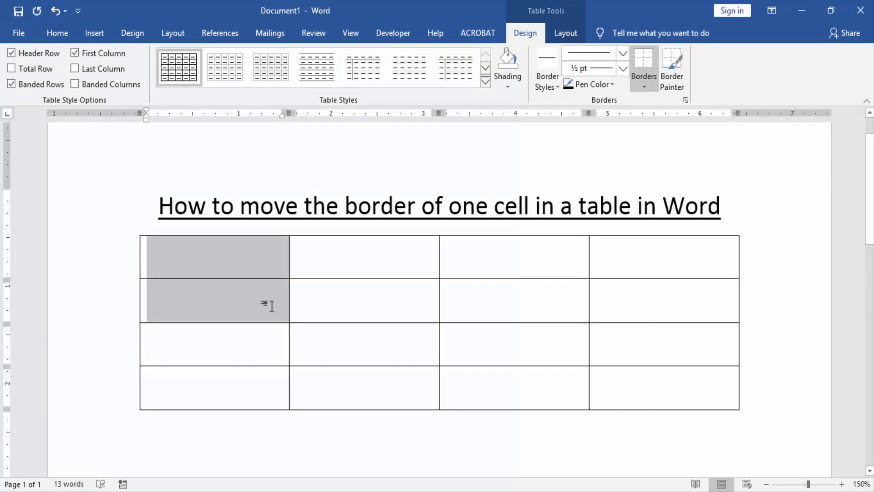
pyautogui.moveTo(256, 307)
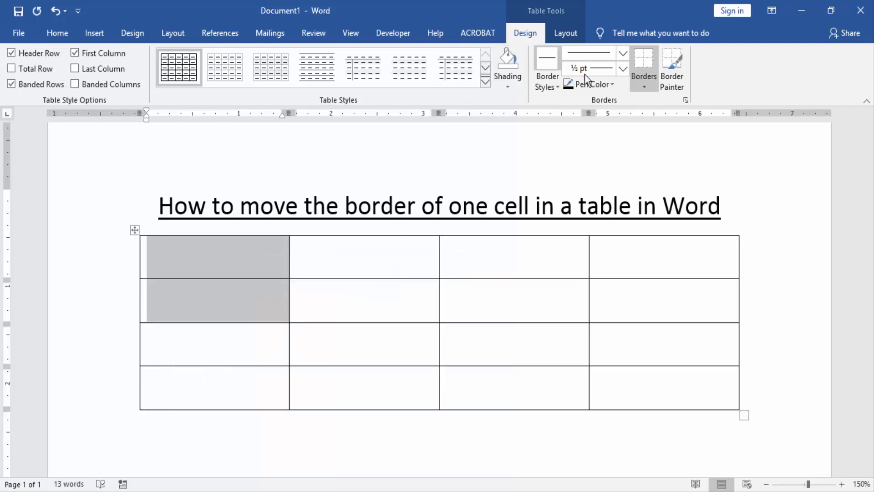
# Step: Turn off the top border of the table's top-left cell
pyautogui.click(644, 87)
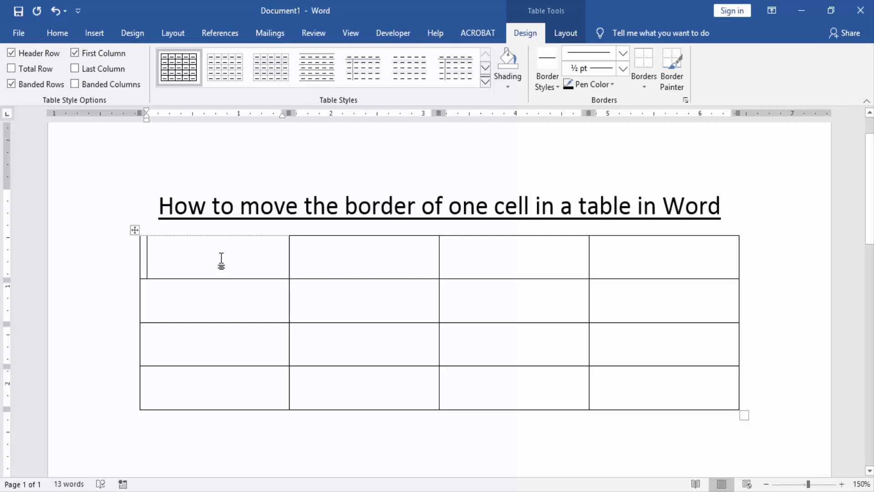
pyautogui.moveTo(224, 253)
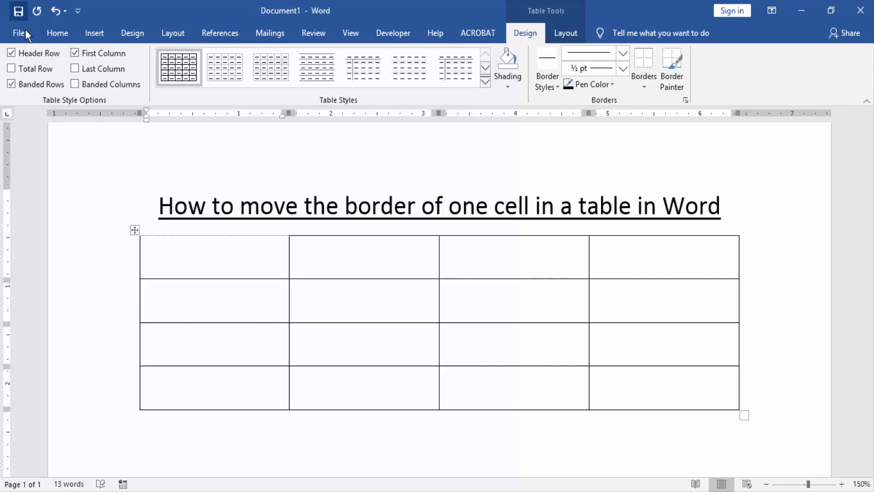
pyautogui.click(20, 33)
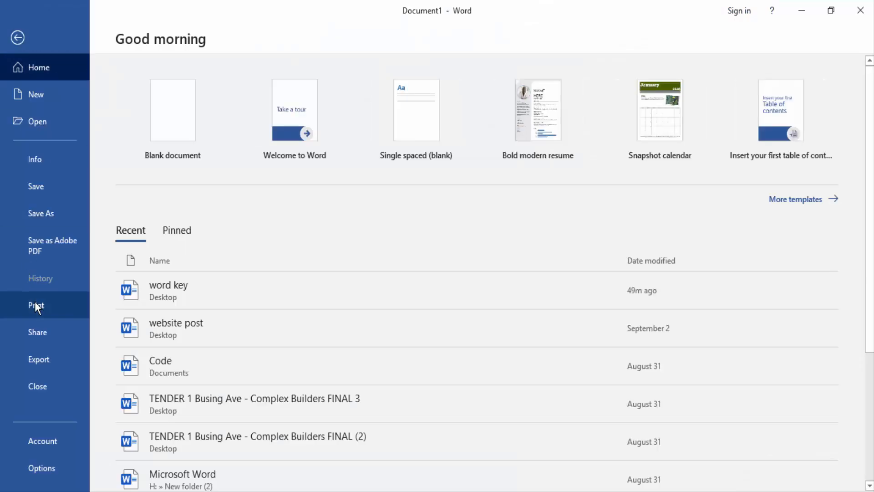
pyautogui.click(35, 305)
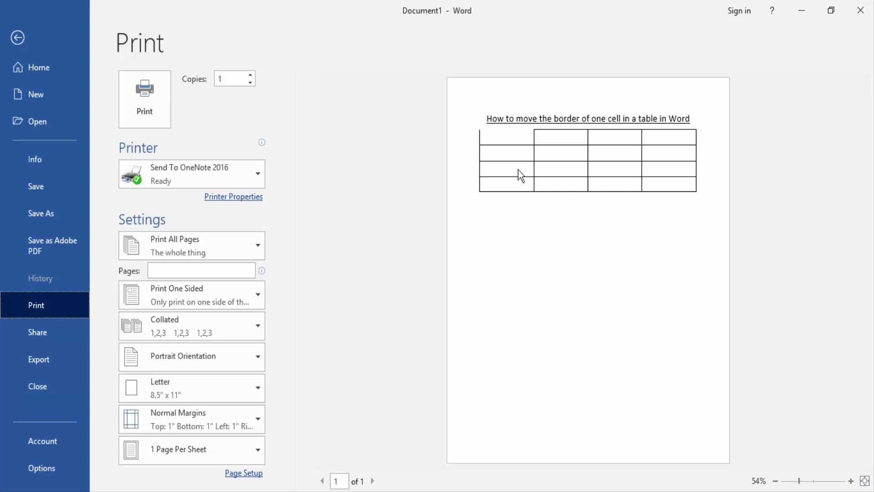
pyautogui.moveTo(523, 171)
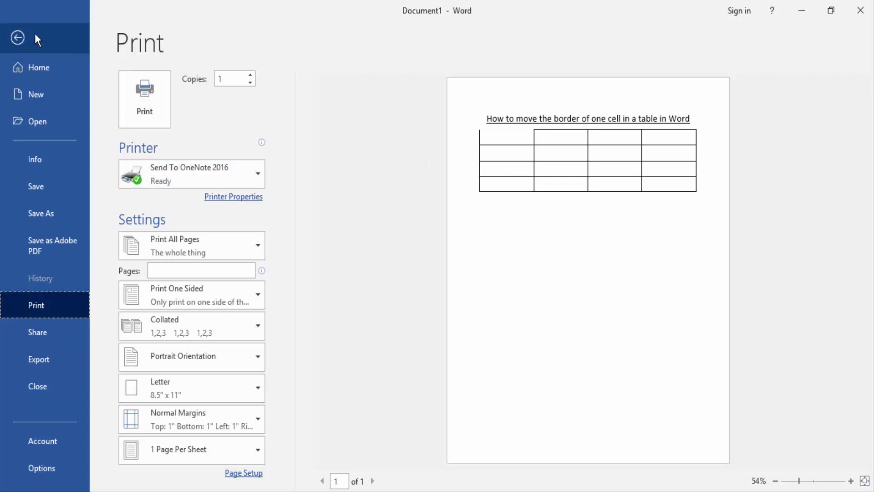
pyautogui.click(17, 38)
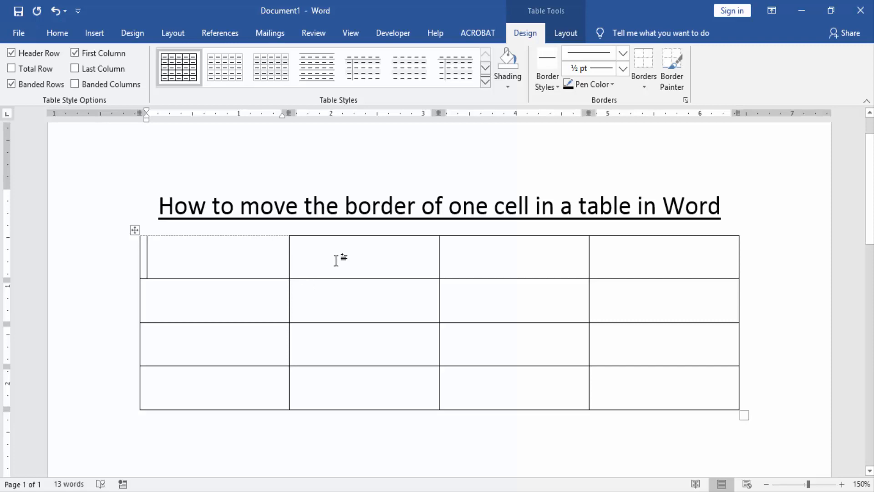